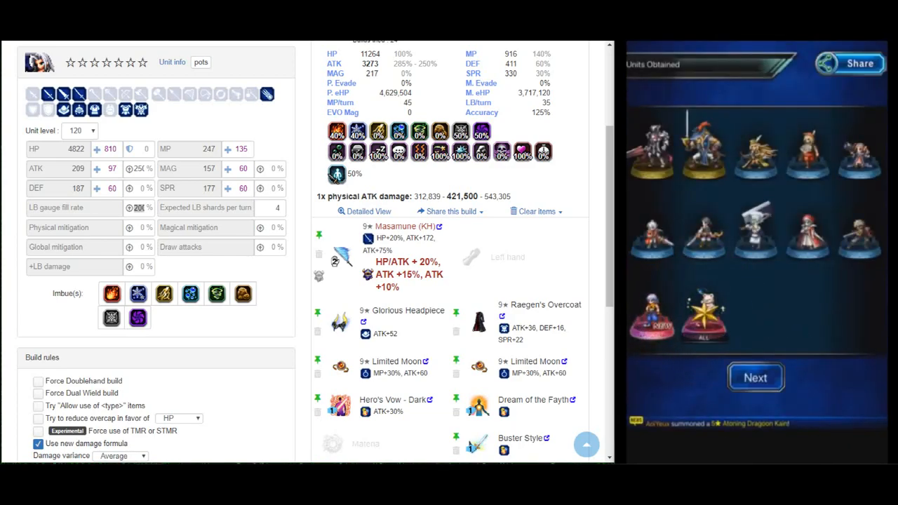
- Increase the Expected LB shards per turn value for the Sephiroth (KH) build using the spinner
left_click(755, 377)
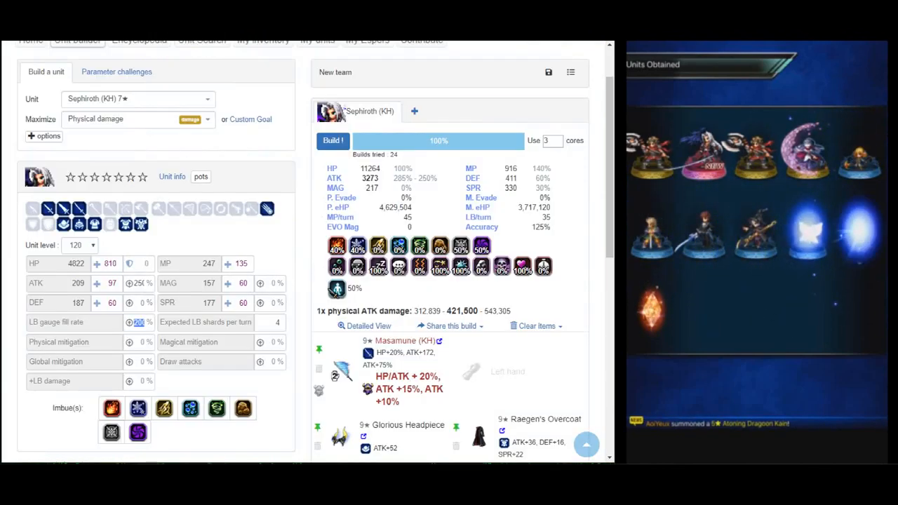
mouse_move(404, 188)
type("0")
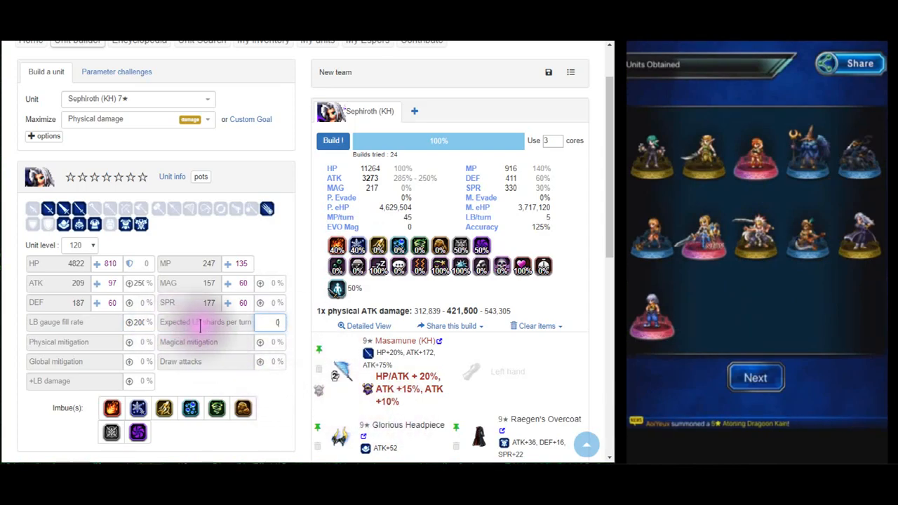
left_click(278, 321)
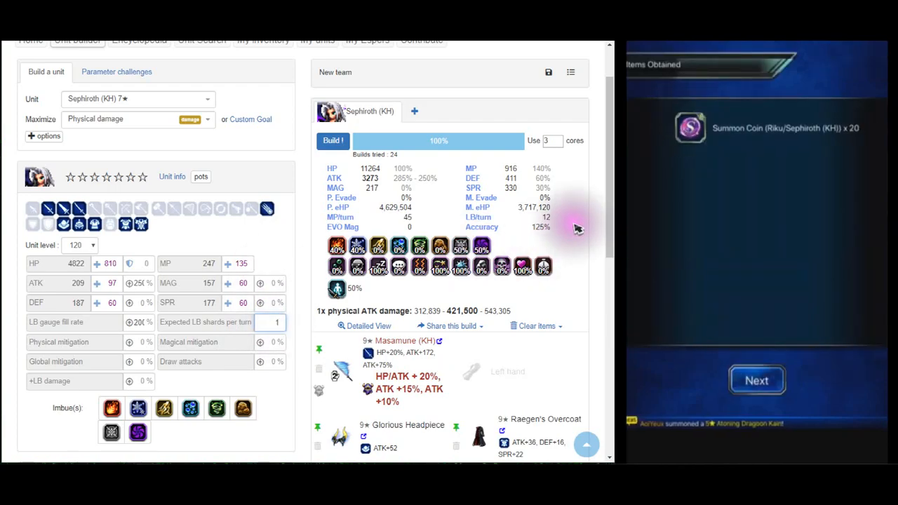
left_click(756, 380)
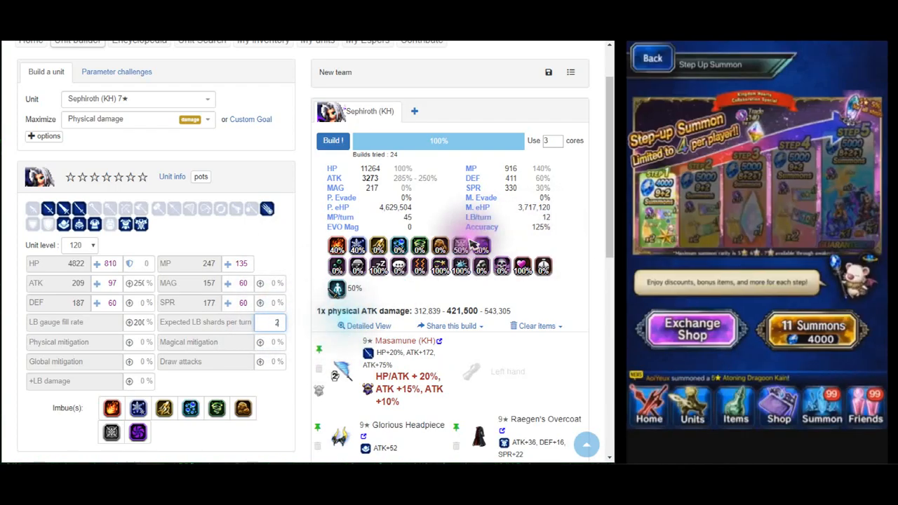
left_click(690, 329)
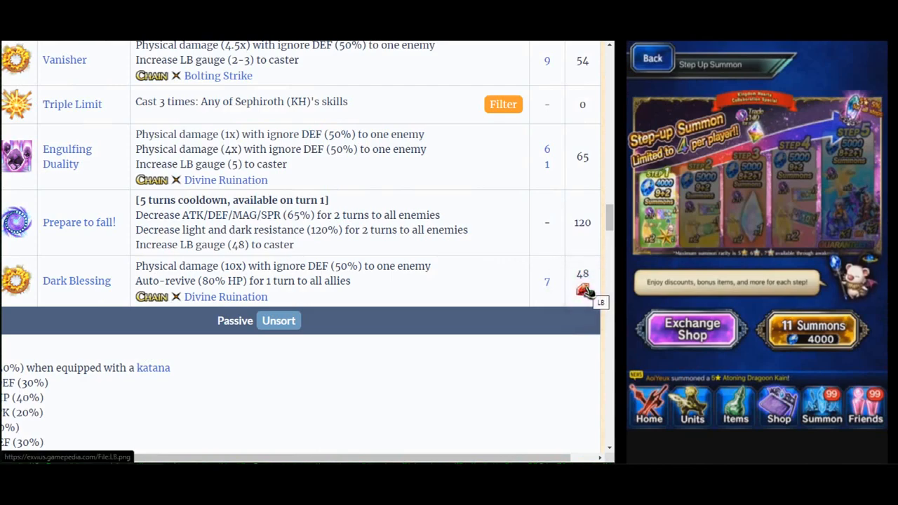
- Check Sephiroth (KH)'s wiki ability table, noting Engulfing Duality's LB gauge increase of 5
left_click(651, 58)
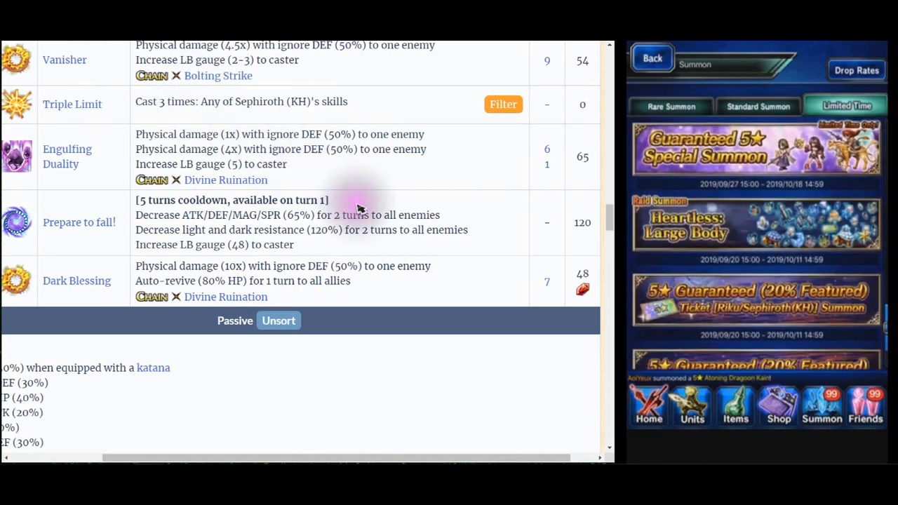
scroll("down", 3)
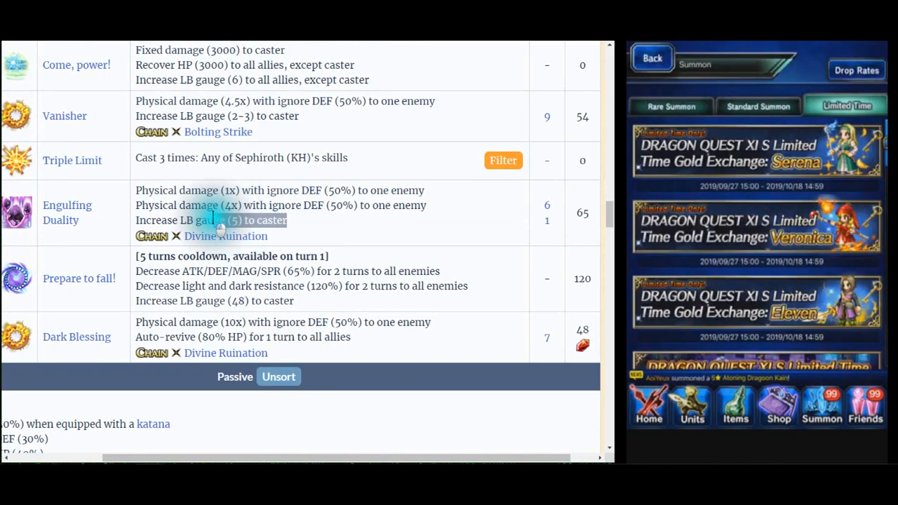
left_click(669, 106)
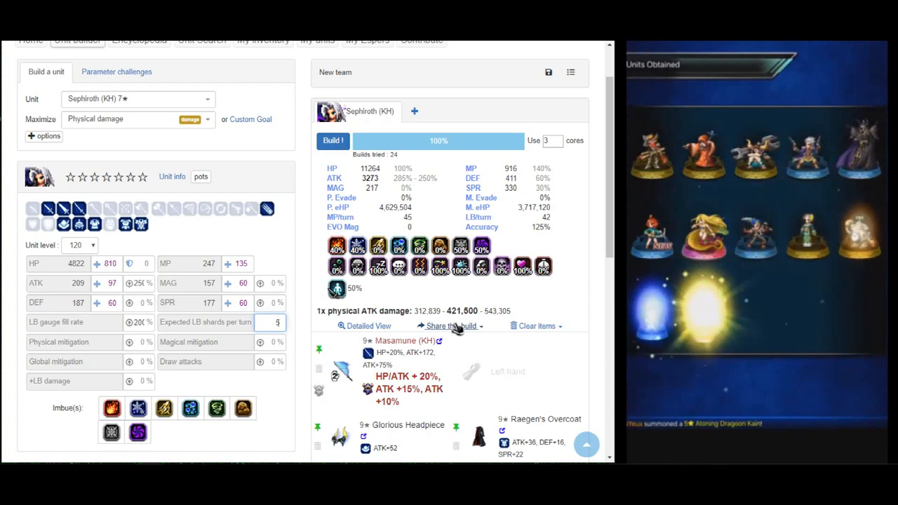
- Select an empty materia slot to show its item choices ranked by ATK
scroll("down", 3)
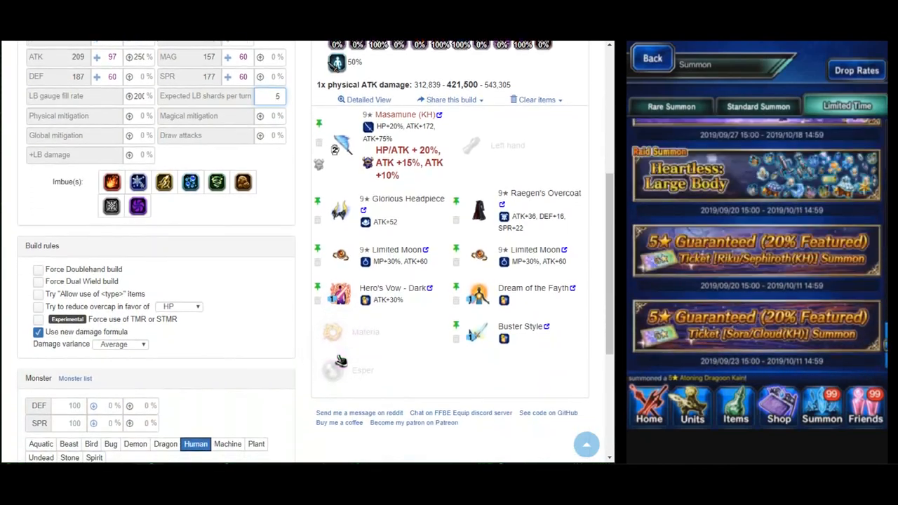
left_click(756, 258)
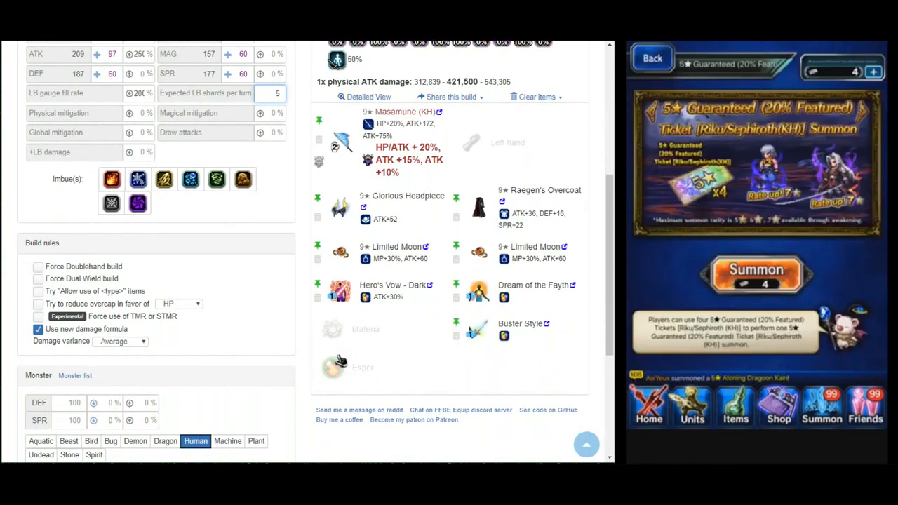
left_click(756, 272)
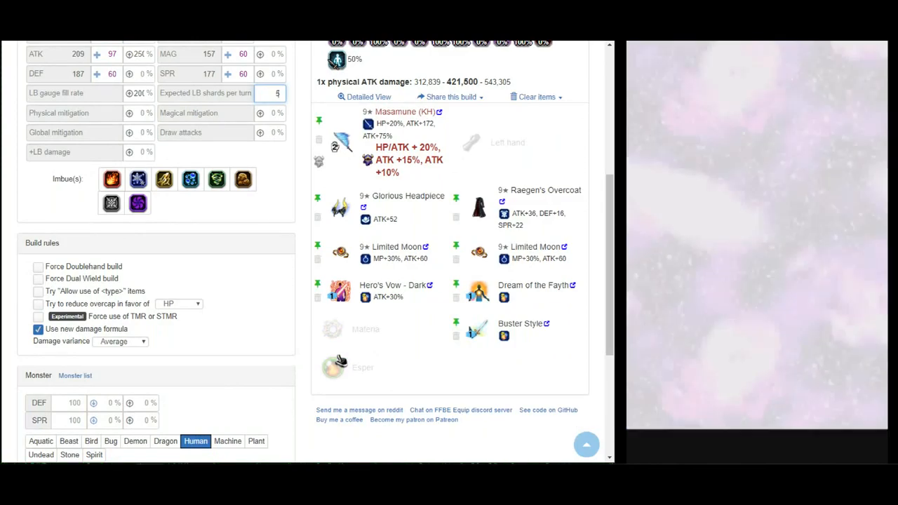
scroll("down", 3)
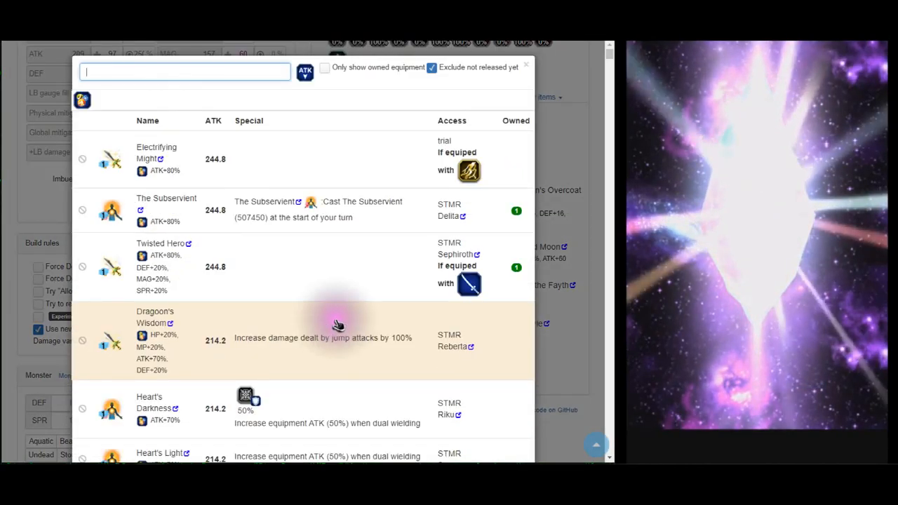
- Search 'man killer' and equip Man-Eater for bonus damage against humans
type("nab")
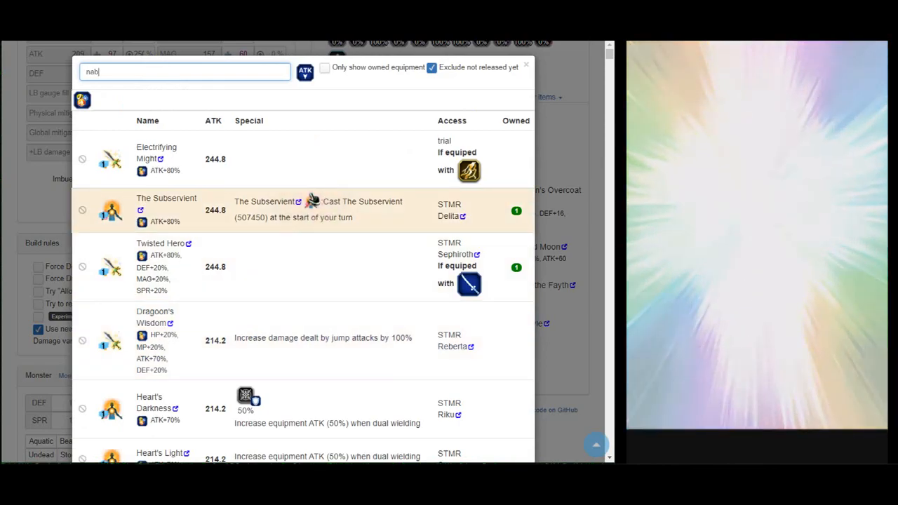
type("man killer")
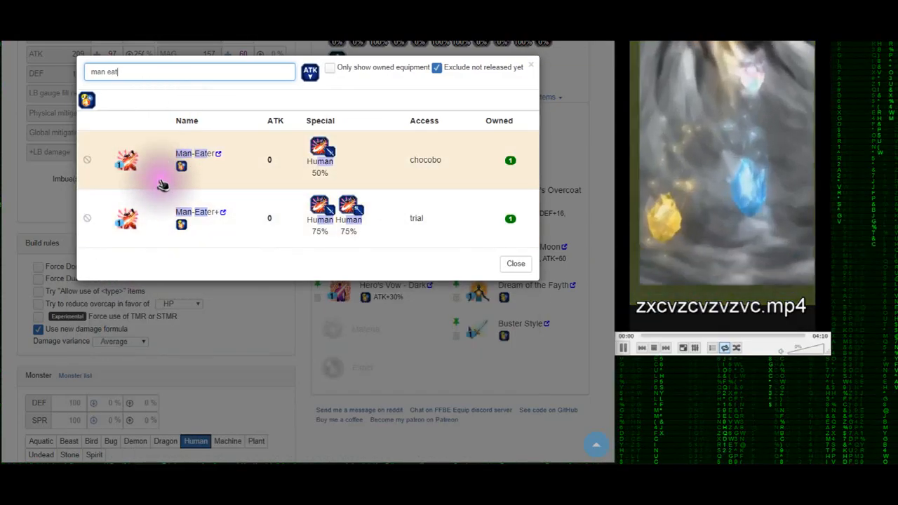
left_click(186, 160)
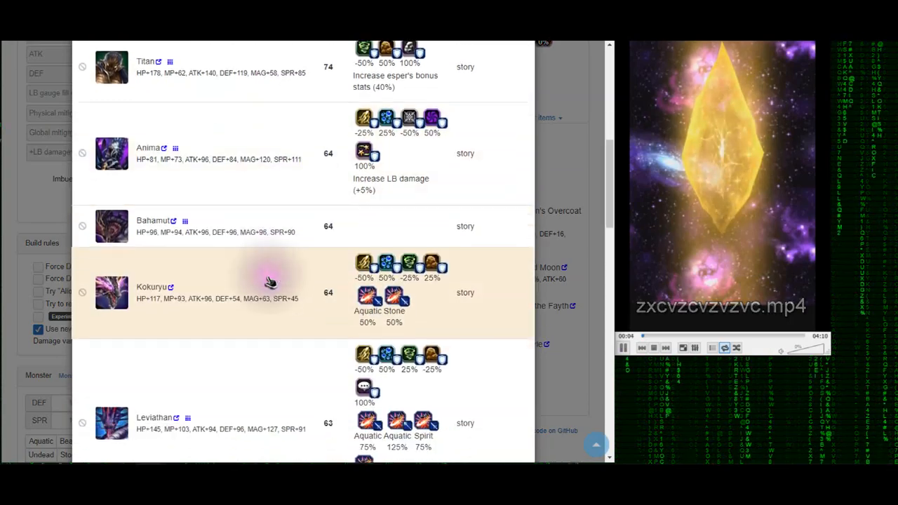
scroll("down", 3)
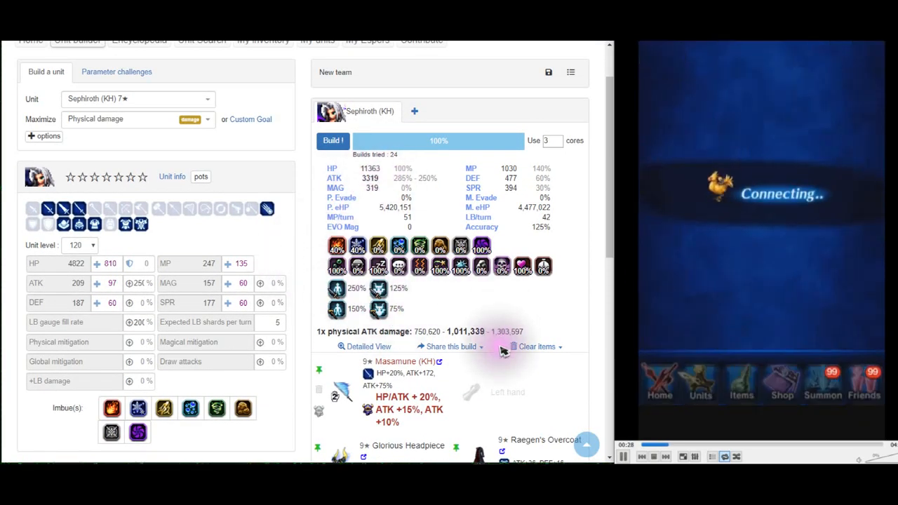
- Review the equipment slots with Glorious Headpiece, Raegen's Overcoat and two Limited Moons
scroll("down", 3)
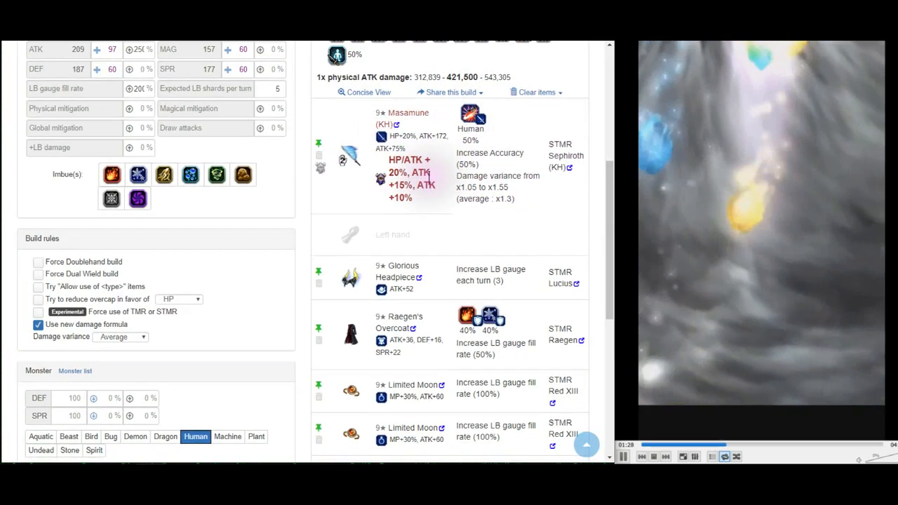
scroll("down", 3)
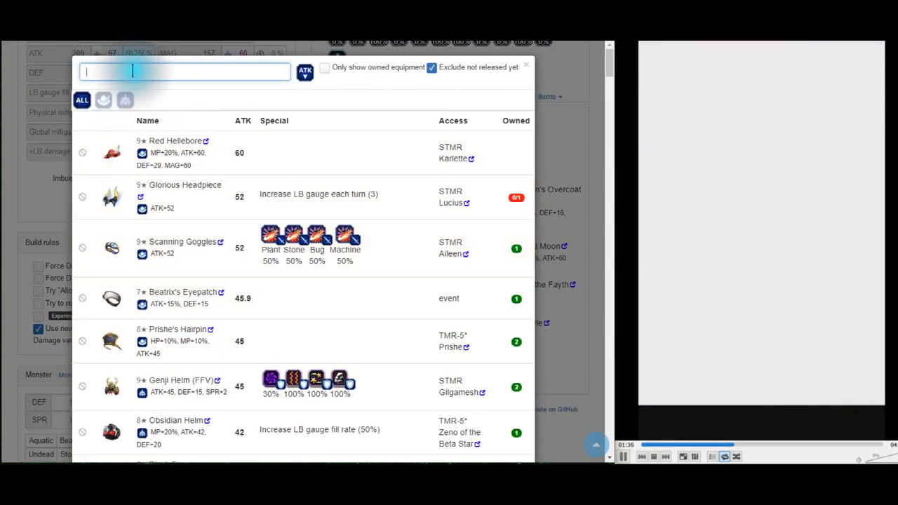
- Filter head items by 'Increase LB gauge fill rate' and choose Obsidian Helm
type("Increase LB gauge fill rate")
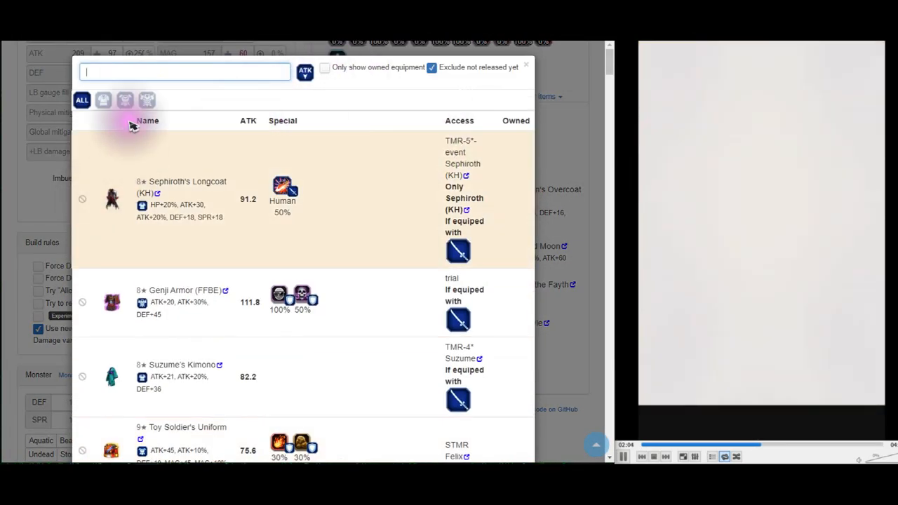
type("Increase LB gauge fill rate")
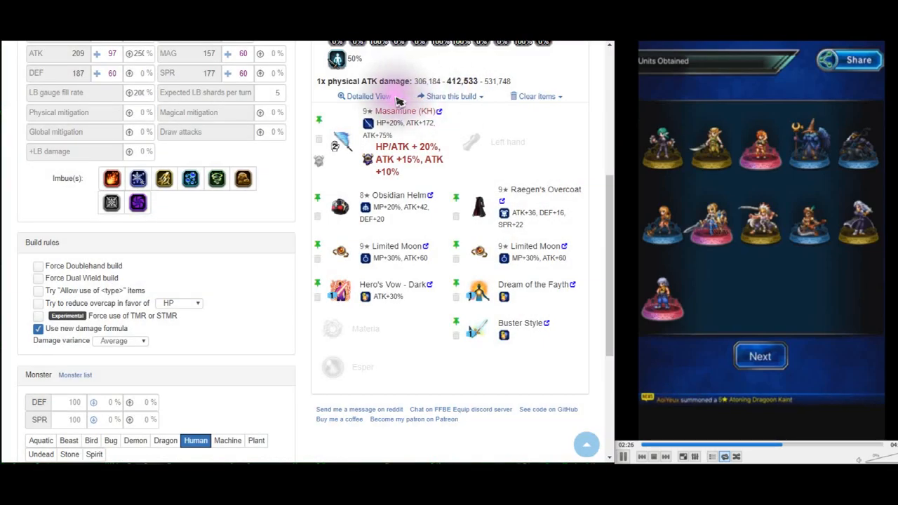
scroll("down", 3)
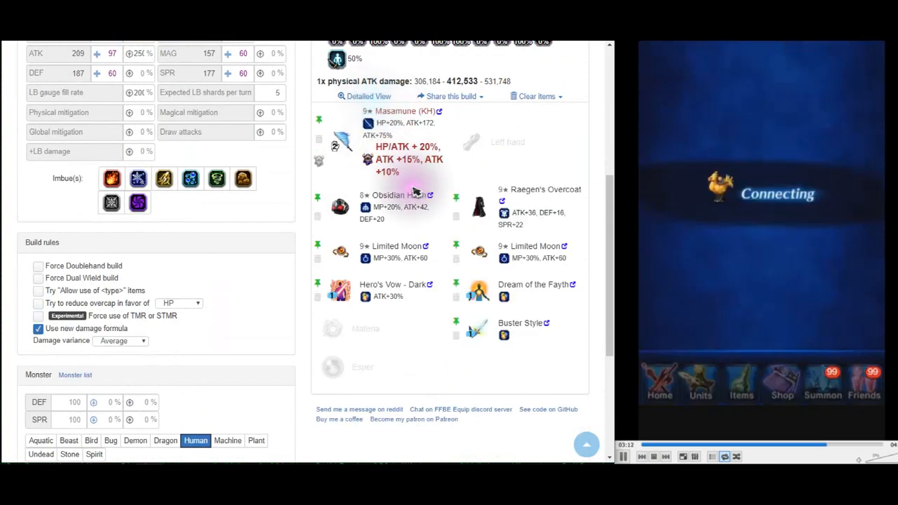
left_click(340, 146)
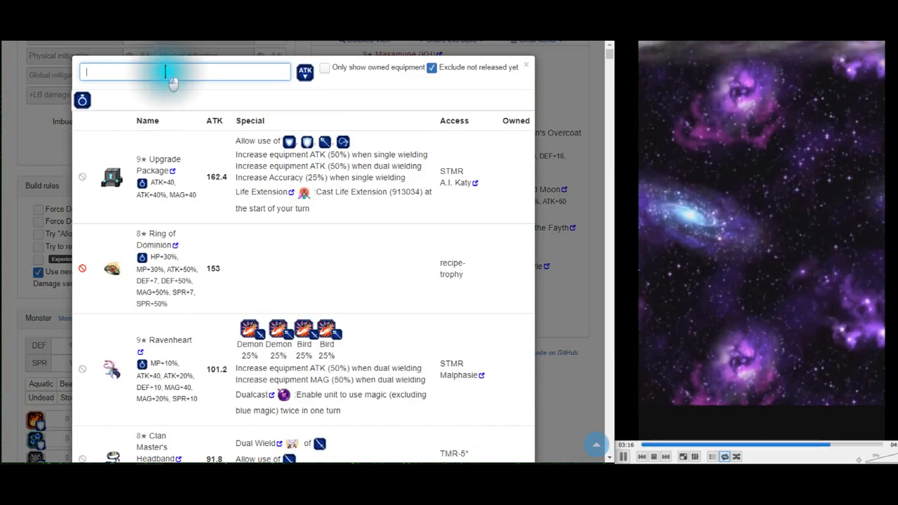
- Filter accessories by 'Increase LB gauge fill rate' and equip Rush Glove in both slots
type("Increase LB gauge fill rate")
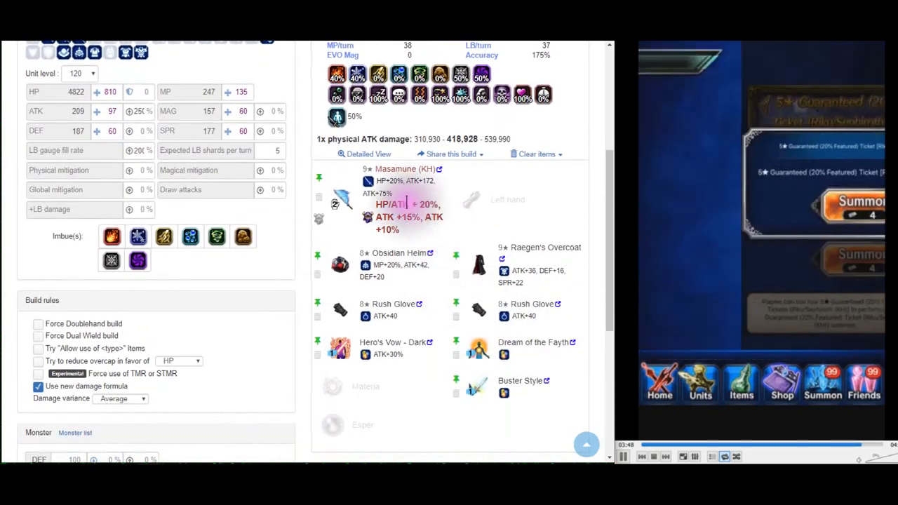
- Scroll through the build's item details down to the accessory slots
scroll("down", 3)
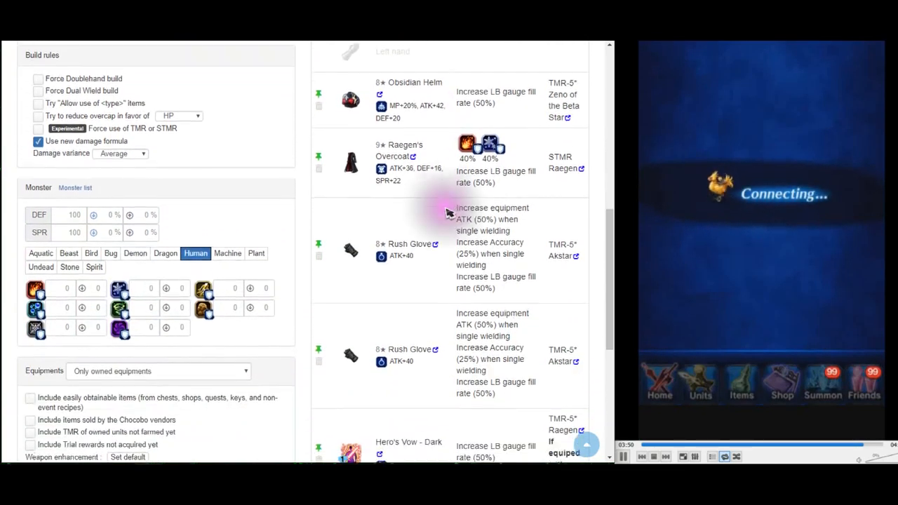
scroll("down", 3)
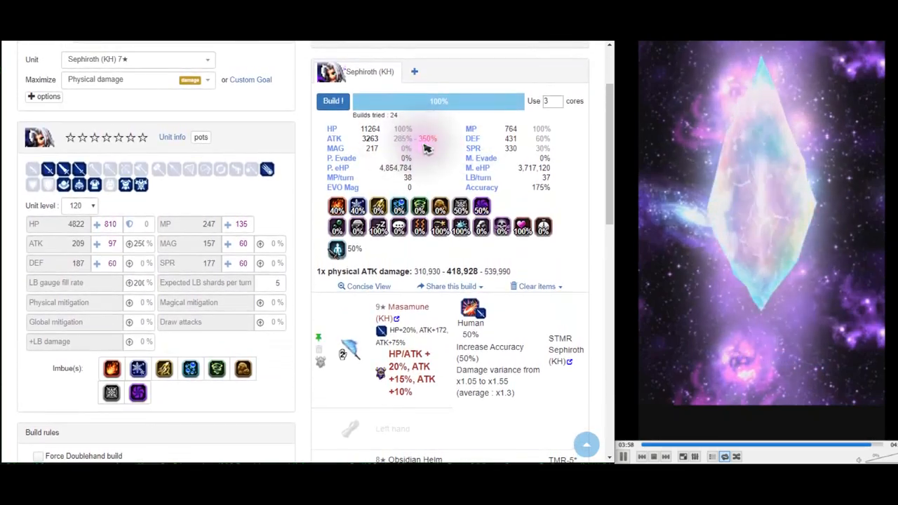
scroll("down", 3)
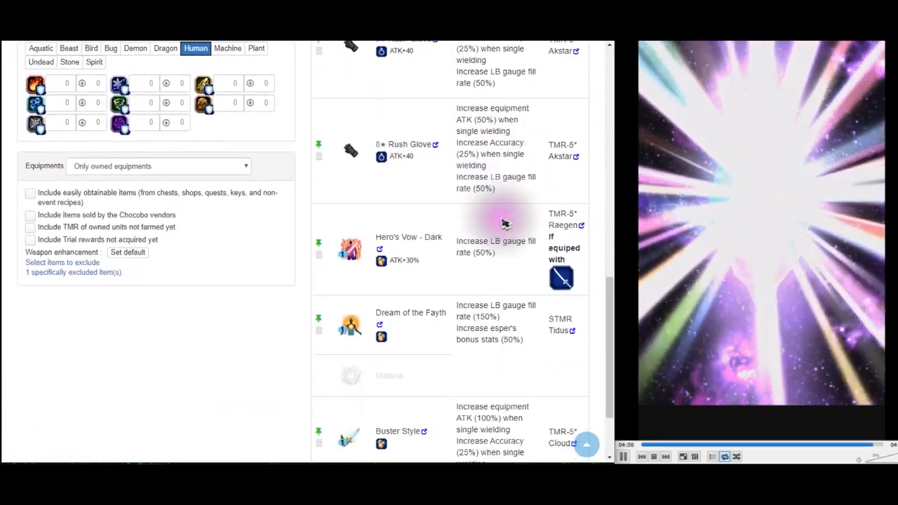
scroll("down", 3)
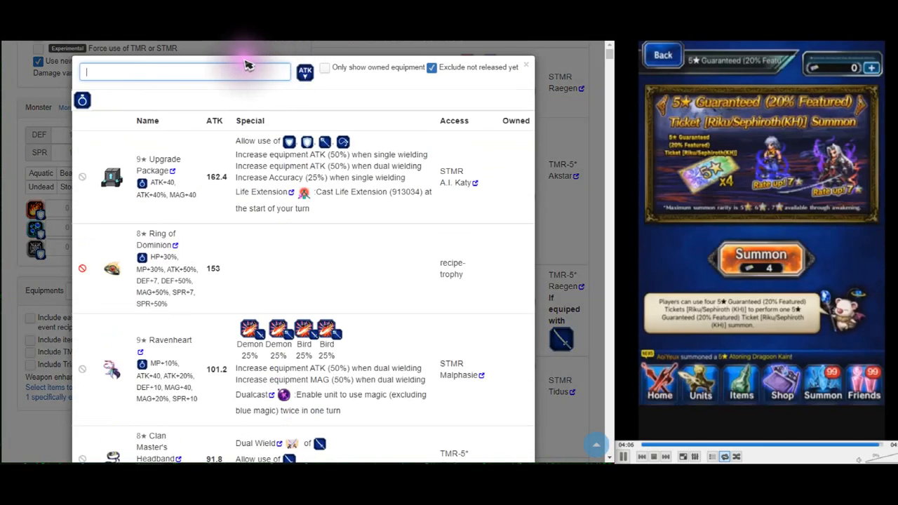
- Scroll the filtered accessory list to pick Limited Moon for one accessory slot
scroll("down", 3)
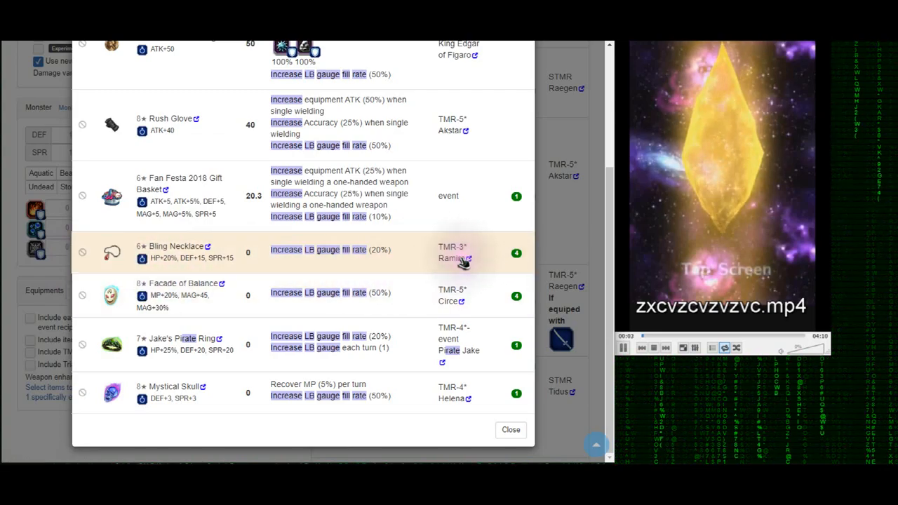
scroll("down", 3)
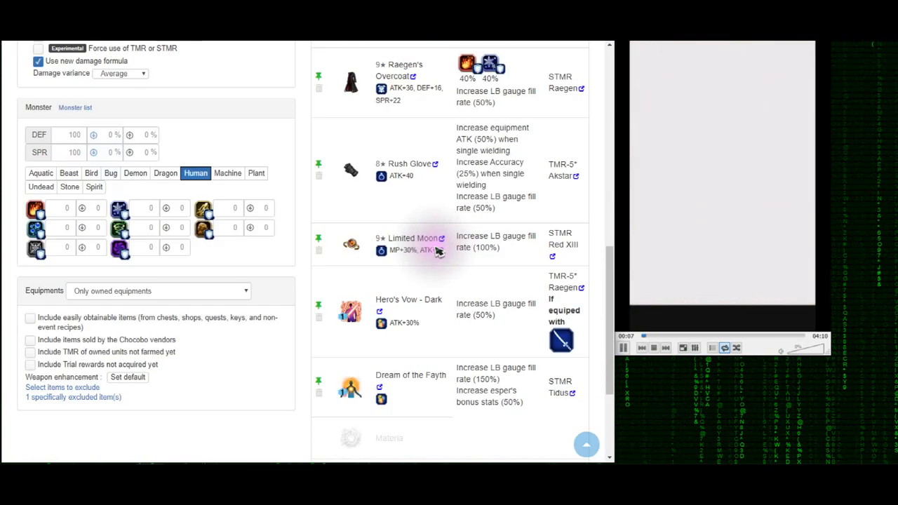
scroll("down", 3)
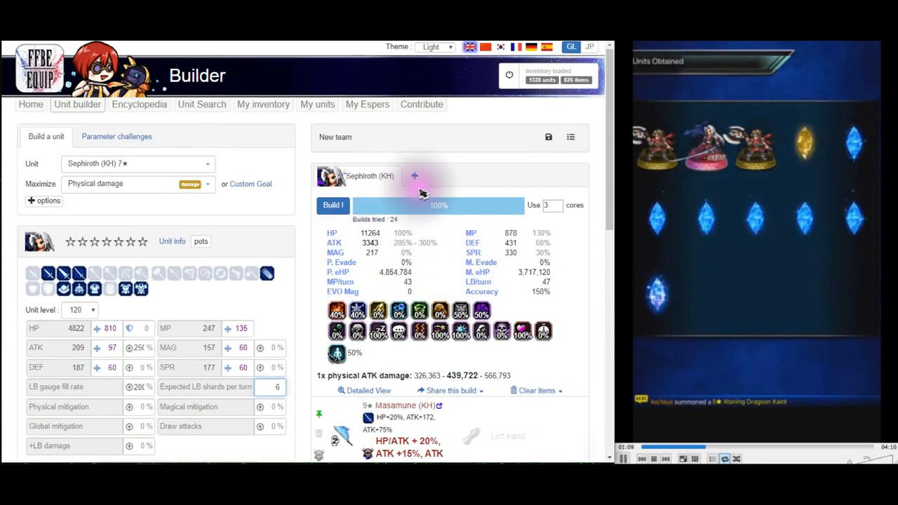
- Scroll to the materia slots to filter choices by 'Increase LB gauge fill rate'
scroll("down", 3)
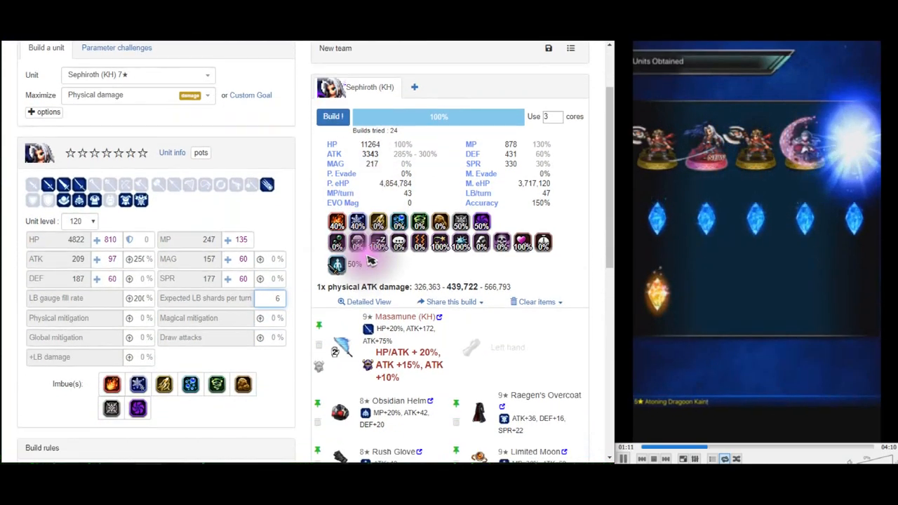
scroll("down", 3)
type("Increase LB gauge fill rate")
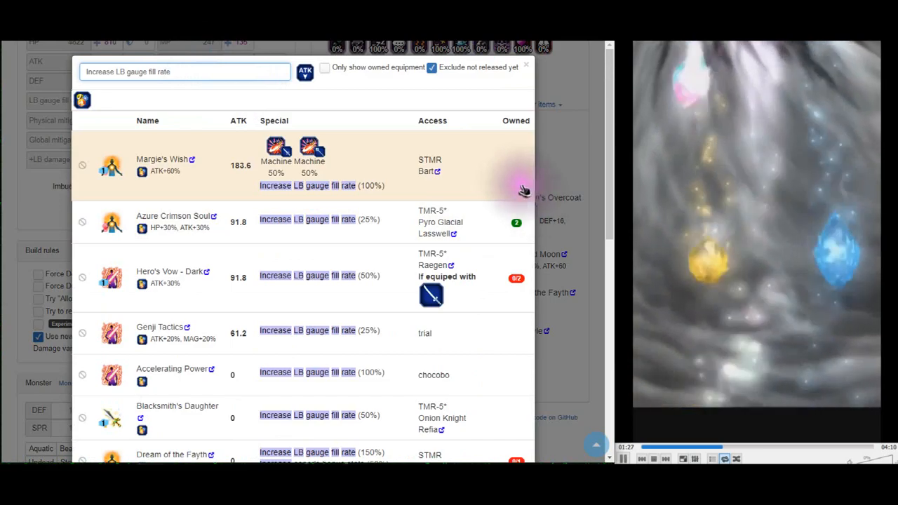
- Add Accelerating Power from the LB gauge fill rate item list to the build
scroll("down", 3)
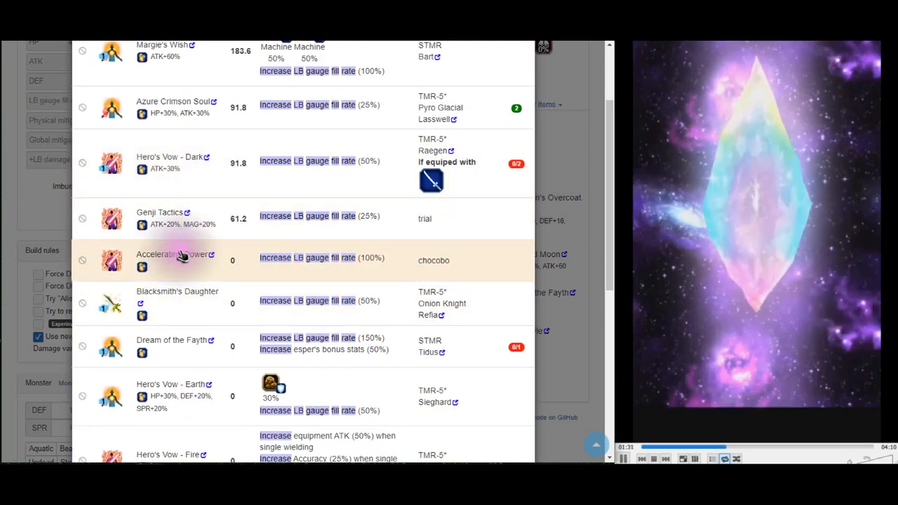
scroll("down", 3)
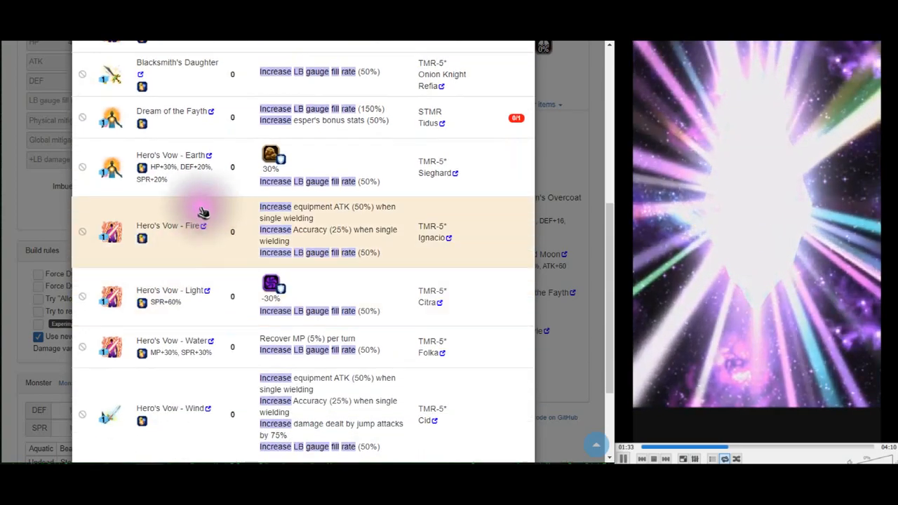
scroll("down", 3)
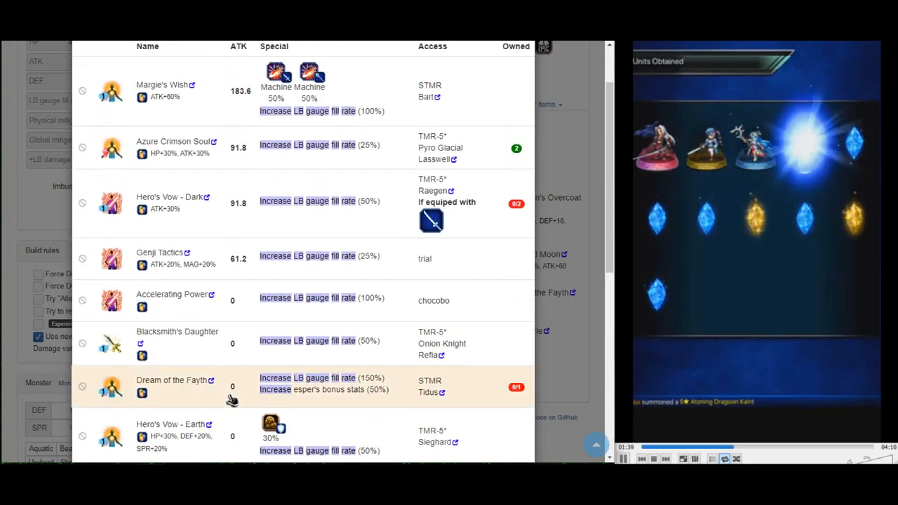
scroll("down", 3)
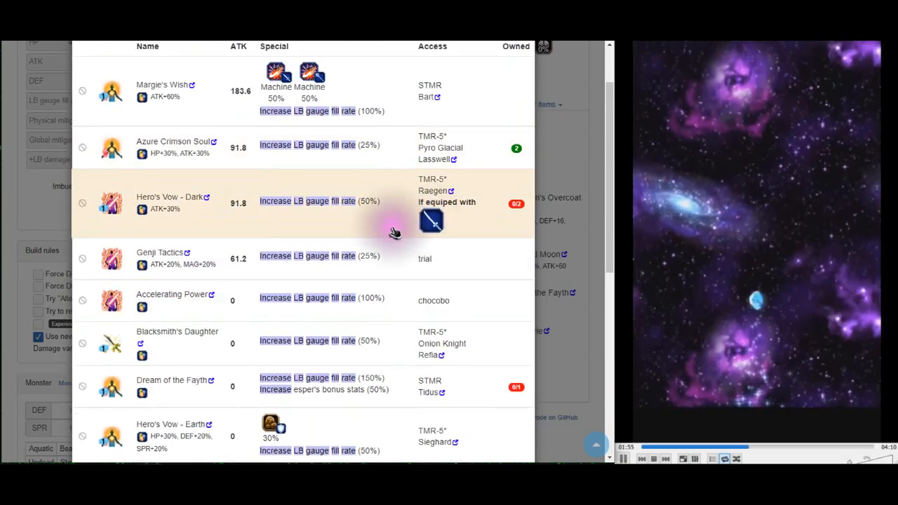
scroll("down", 3)
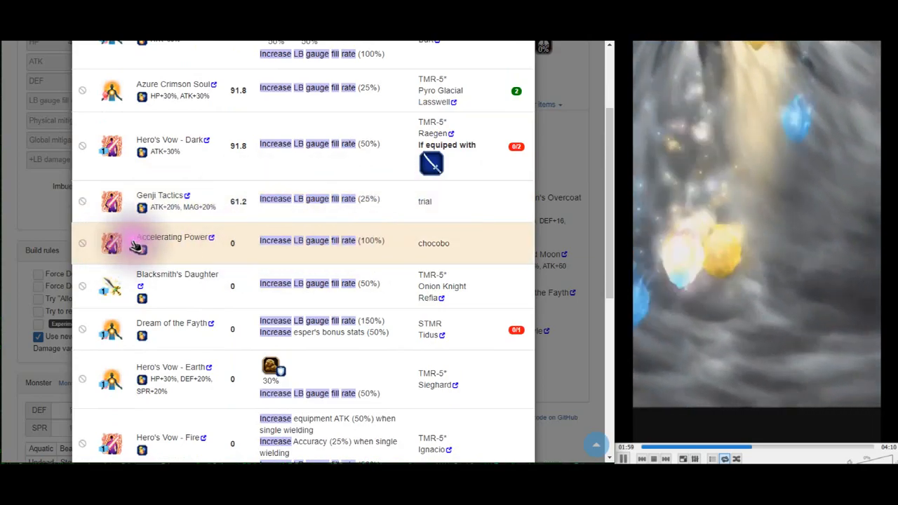
left_click(174, 235)
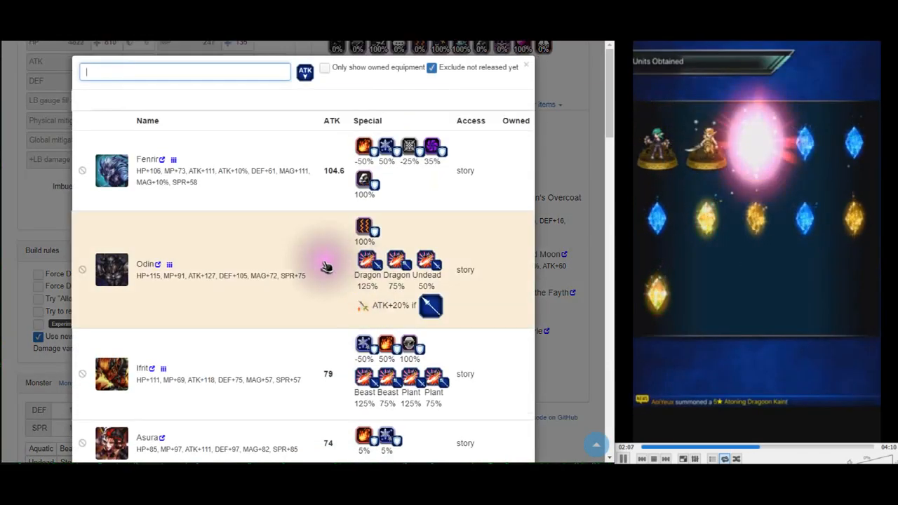
- Equip Carbuncle as the esper for the Sephiroth (KH) build
scroll("down", 3)
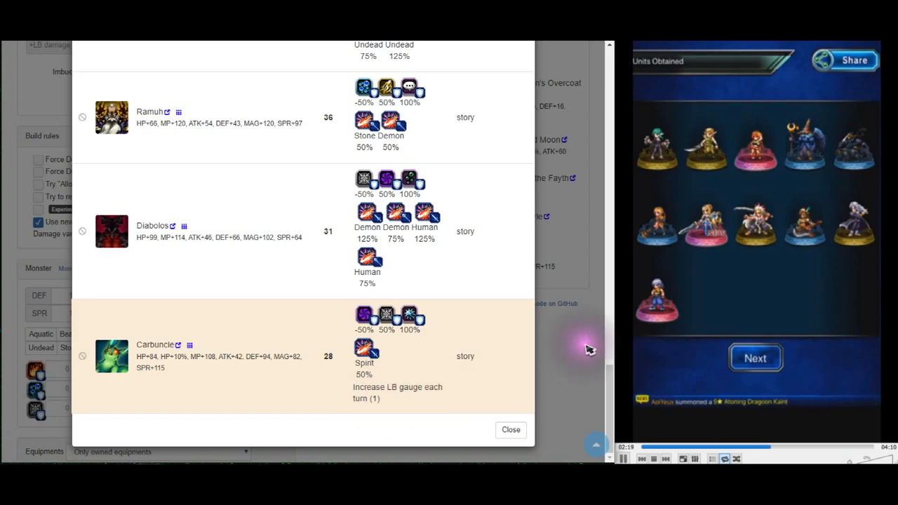
left_click(511, 429)
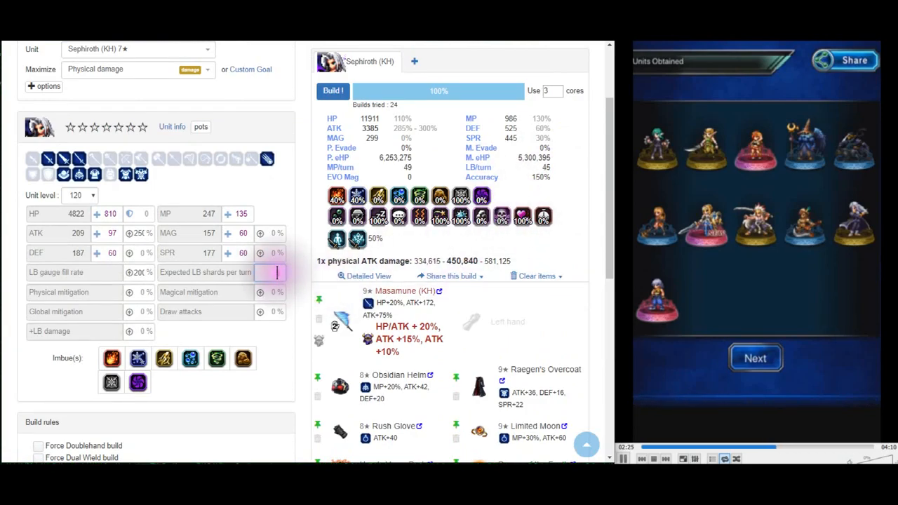
- Enter 4 as the expected LB shards per turn and review the build settings
type("4")
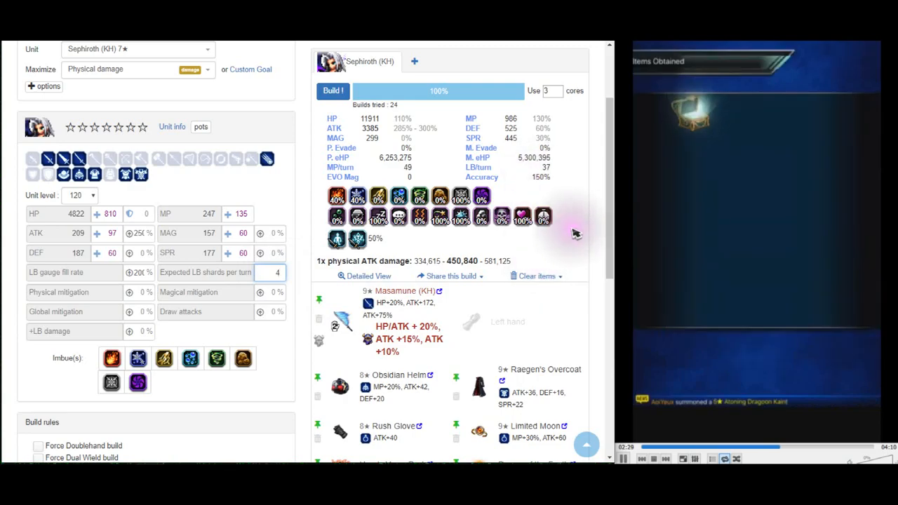
scroll("down", 3)
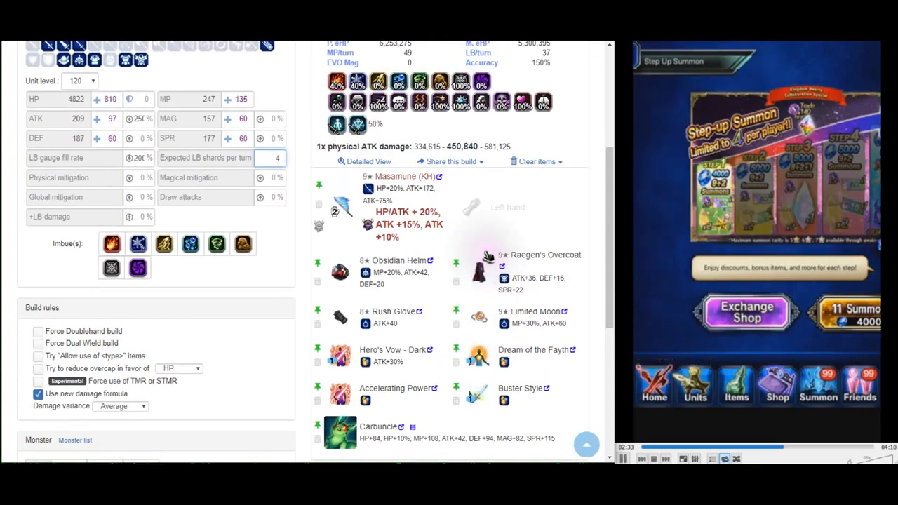
left_click(746, 311)
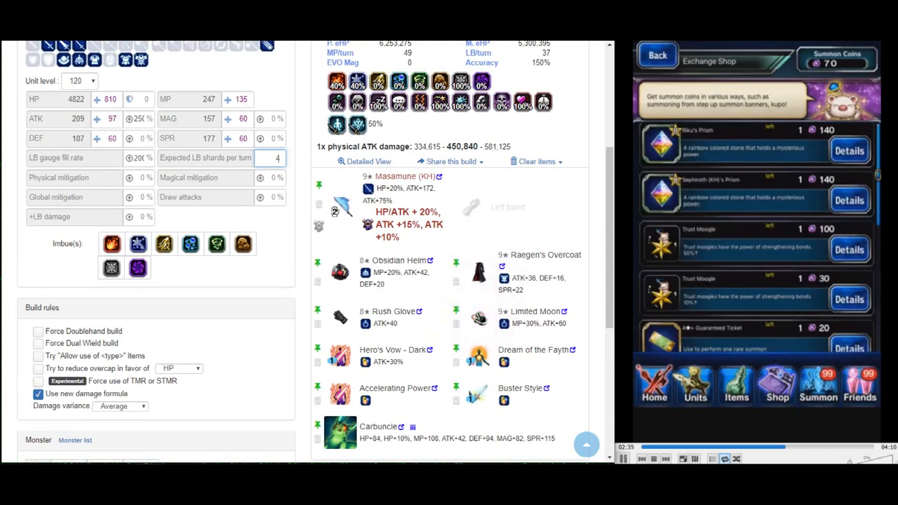
scroll("down", 3)
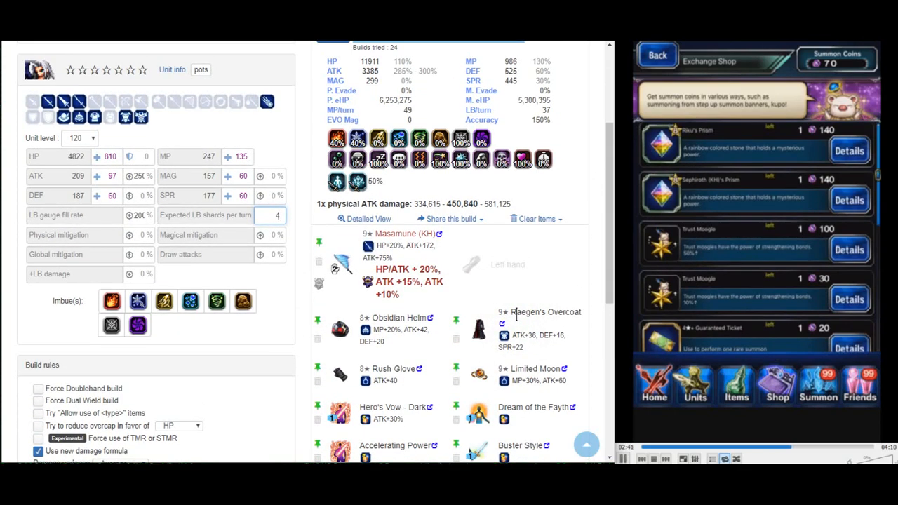
left_click(273, 214)
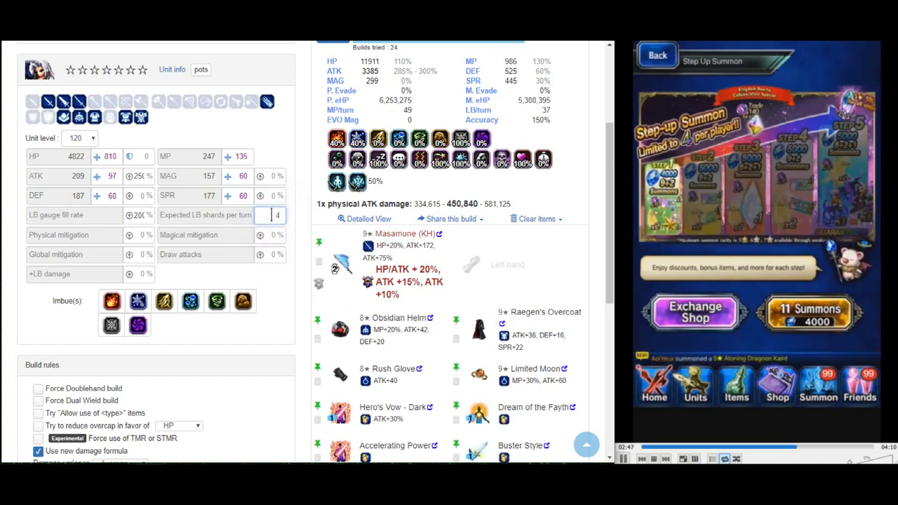
scroll("down", 3)
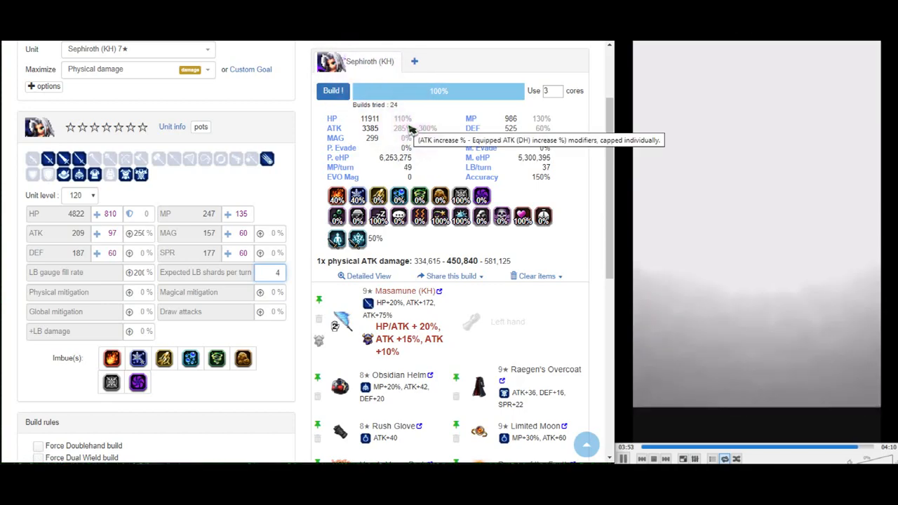
scroll("down", 3)
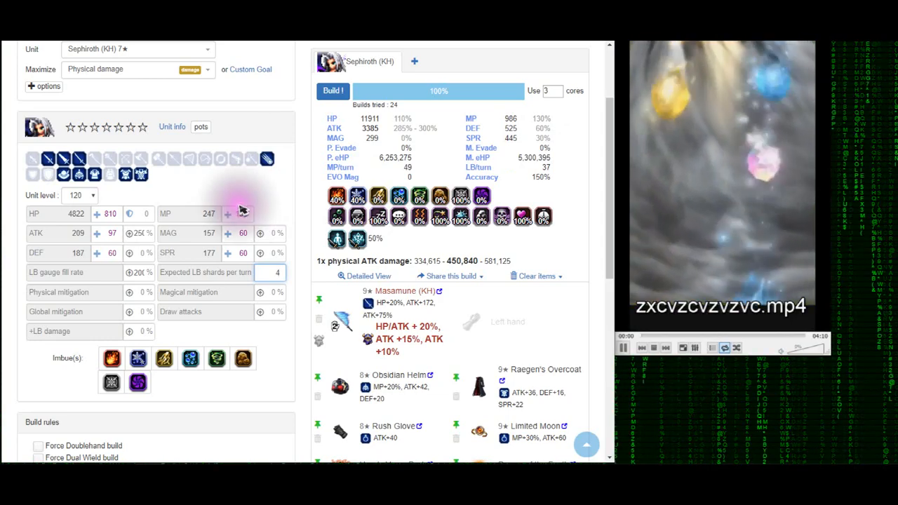
left_click(227, 213)
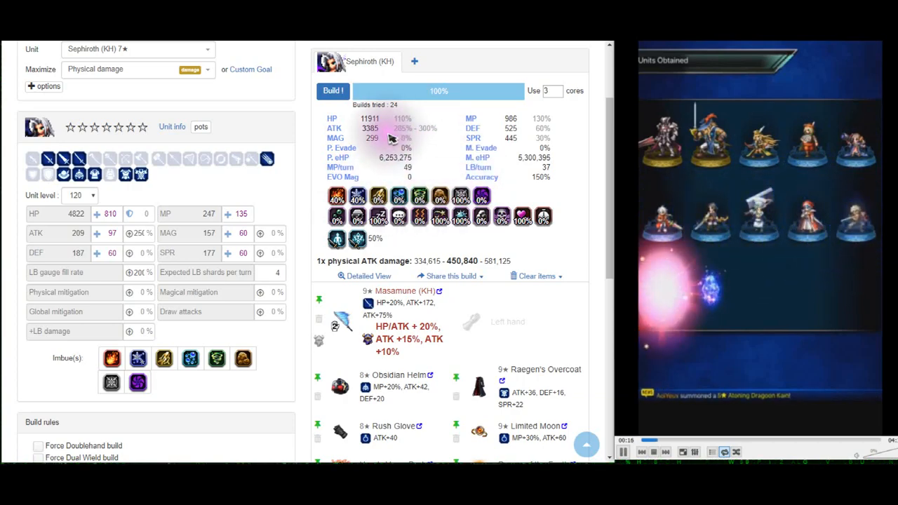
mouse_move(404, 138)
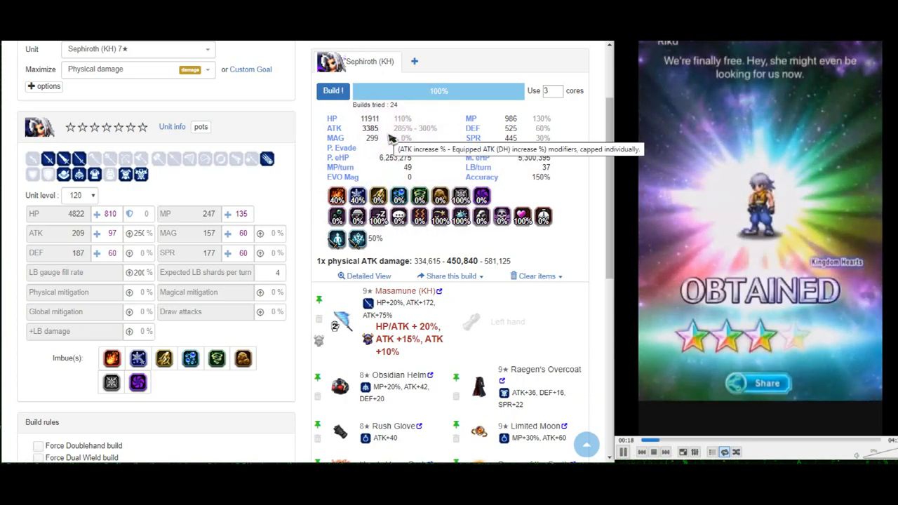